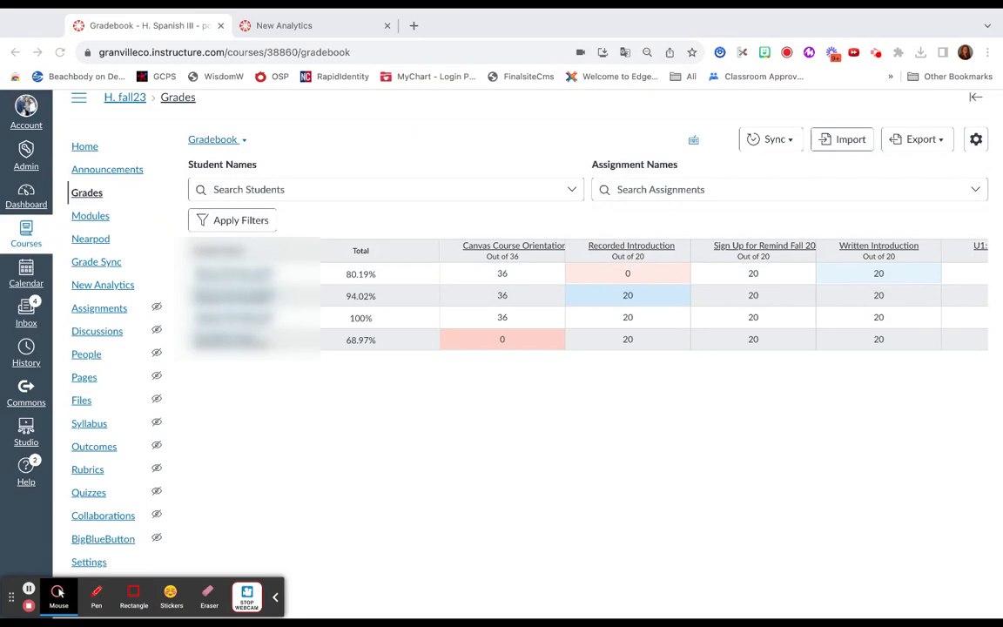
pyautogui.moveTo(83, 196)
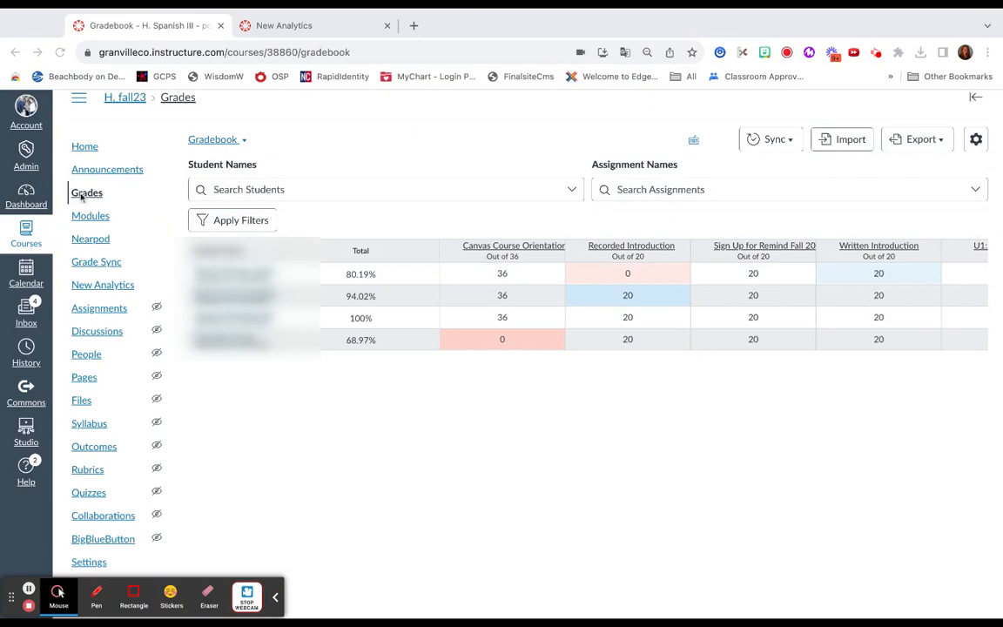
pyautogui.moveTo(309, 413)
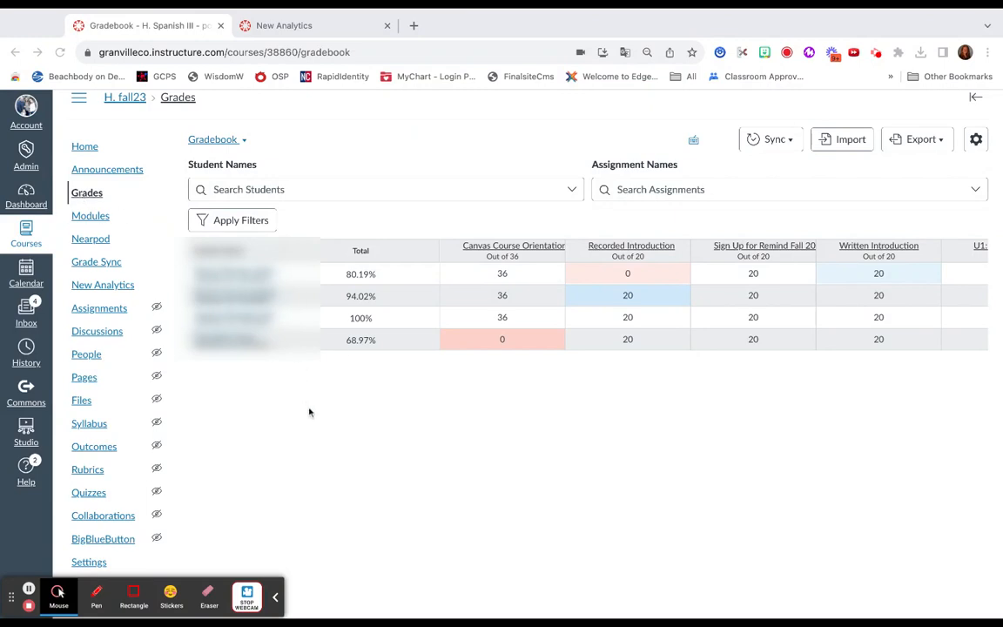
pyautogui.moveTo(459, 248)
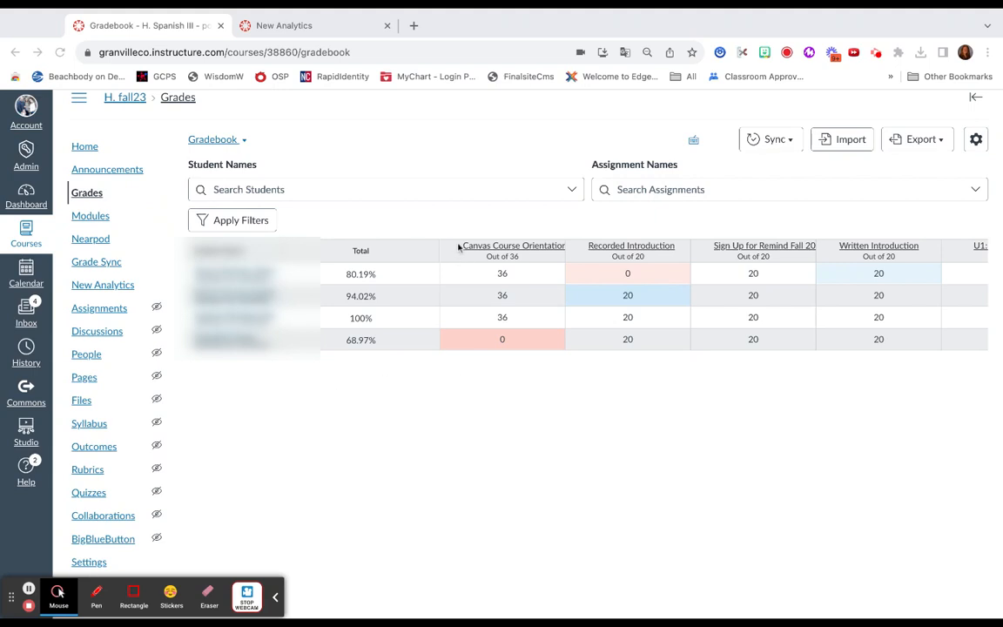
pyautogui.moveTo(542, 263)
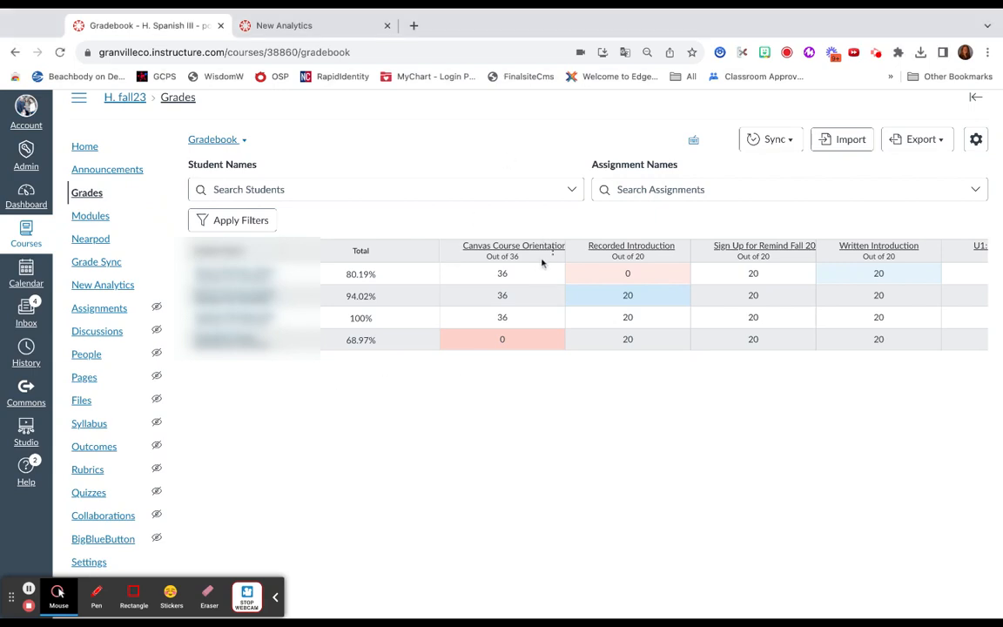
pyautogui.moveTo(669, 258)
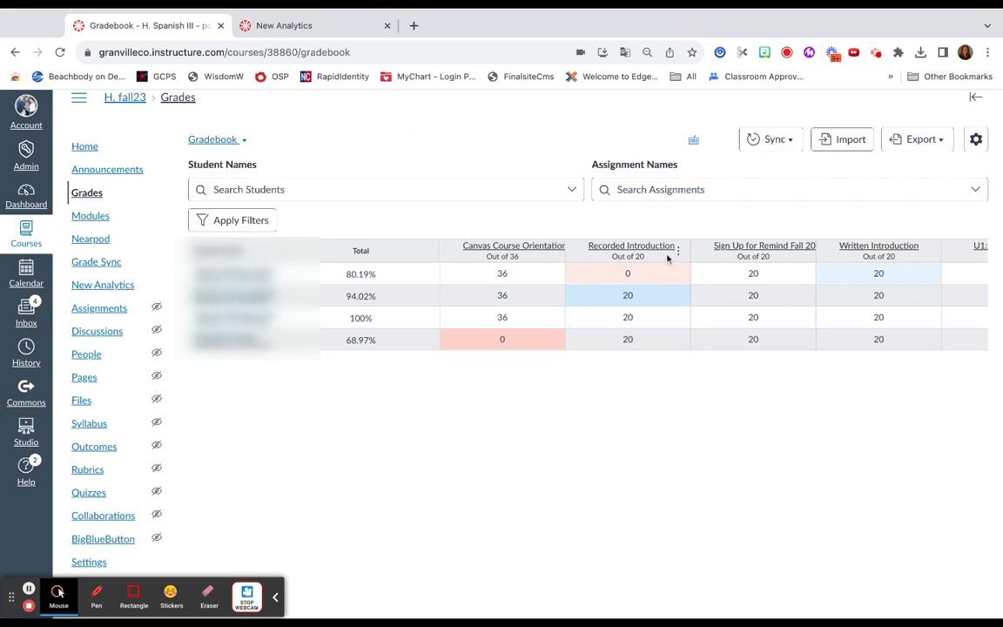
pyautogui.moveTo(809, 259)
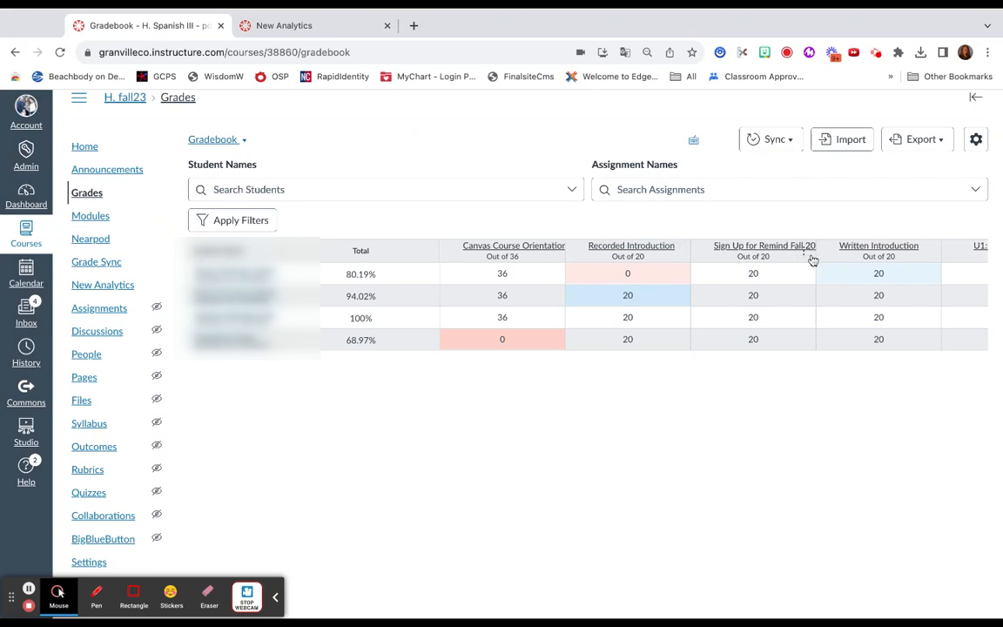
pyautogui.moveTo(562, 255)
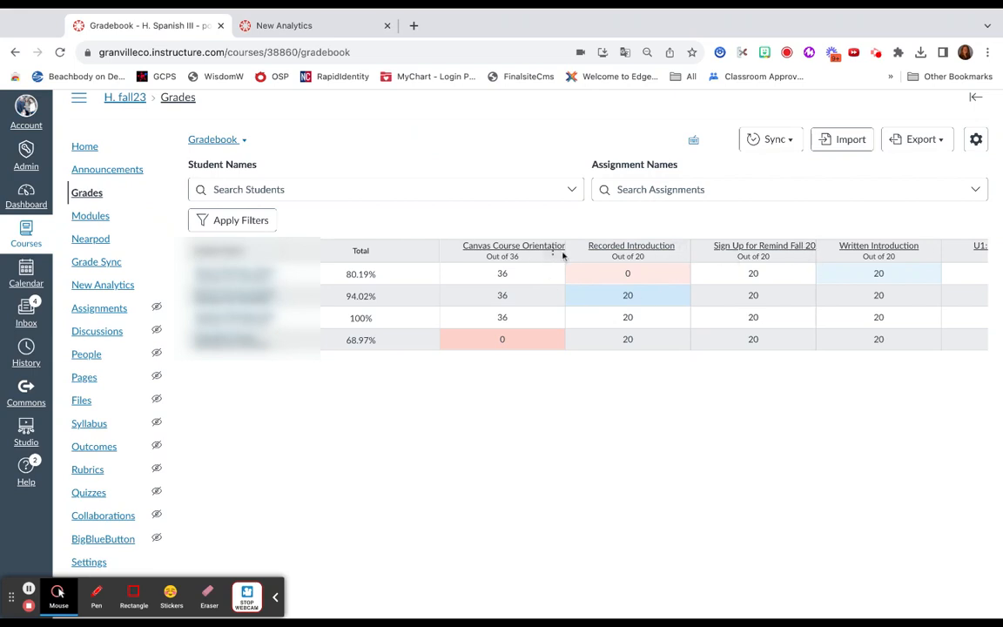
# Choose Message Students Who from the Canvas Course Orientation column's options menu.
pyautogui.click(556, 251)
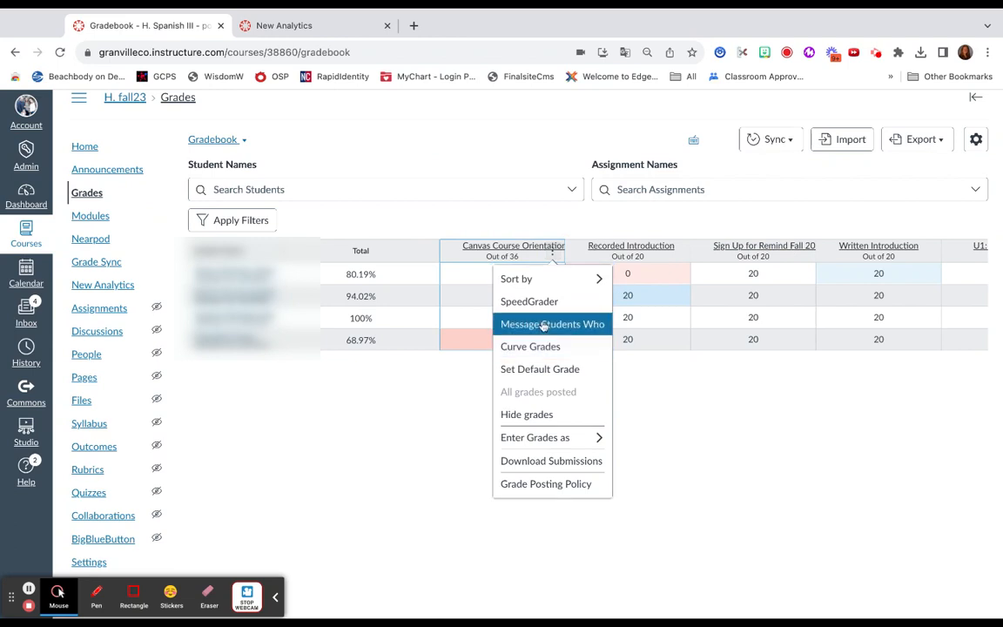
pyautogui.click(552, 323)
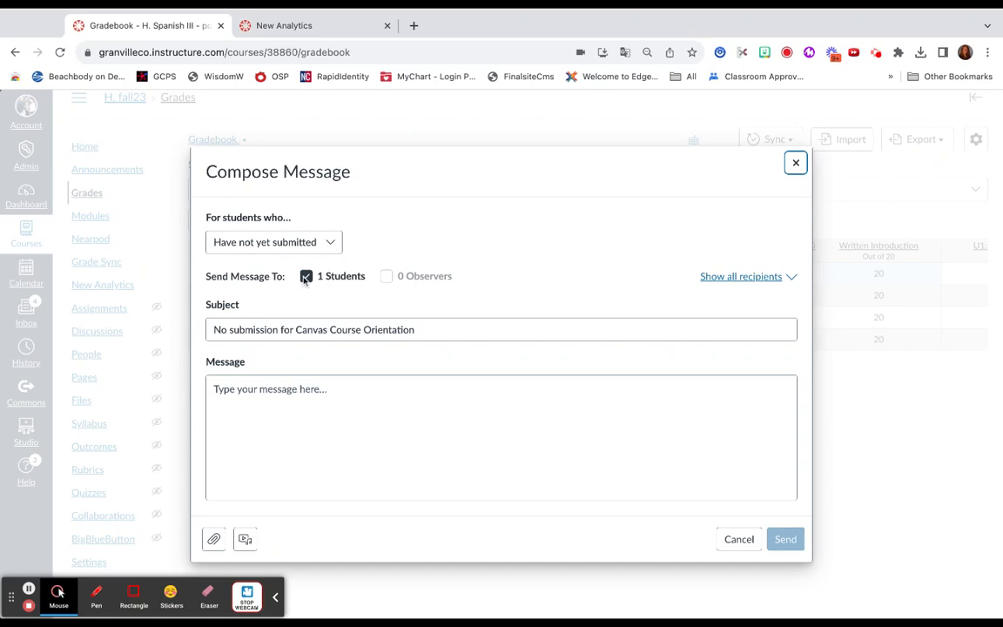
# View the 'For students who…' recipient options, then close the composer unsent.
pyautogui.click(272, 242)
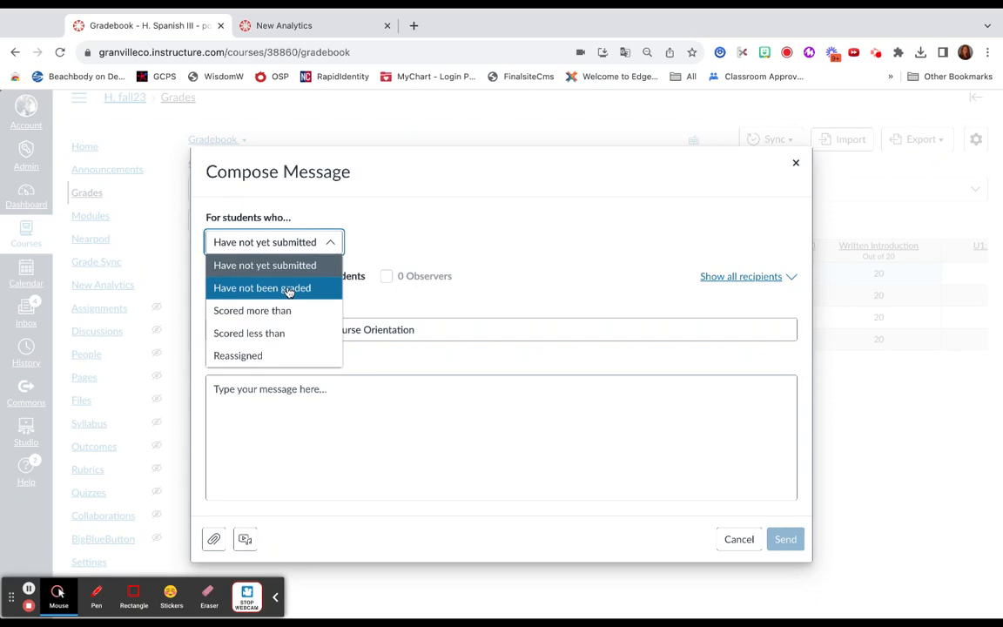
pyautogui.moveTo(251, 310)
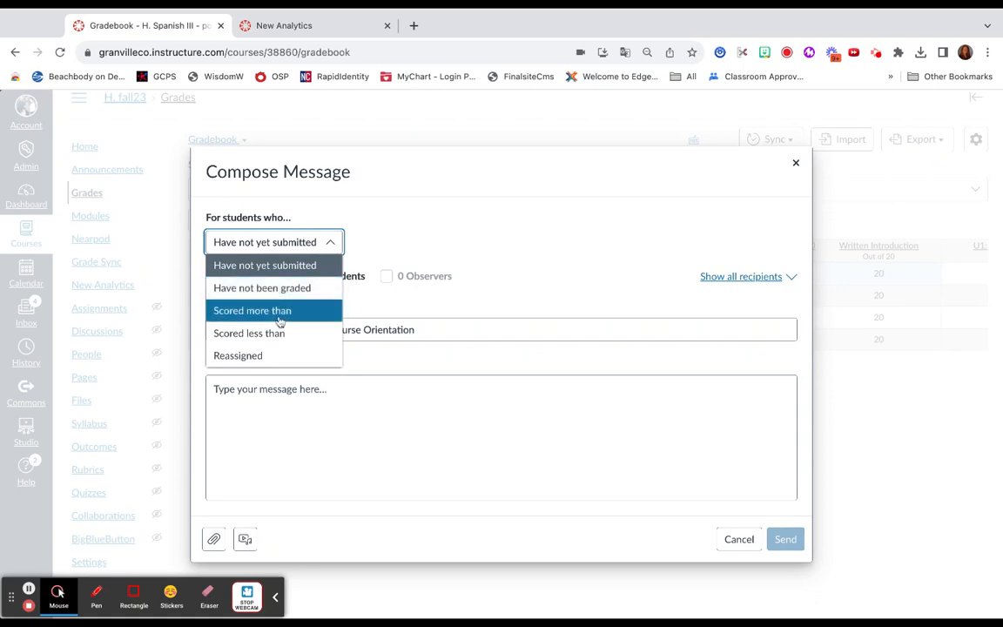
pyautogui.moveTo(249, 333)
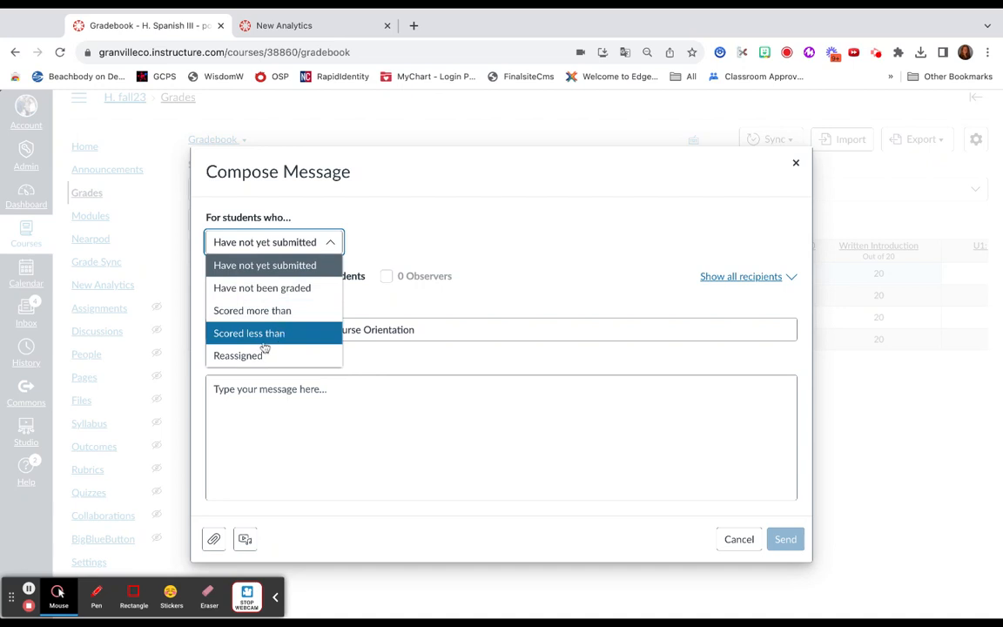
pyautogui.moveTo(253, 355)
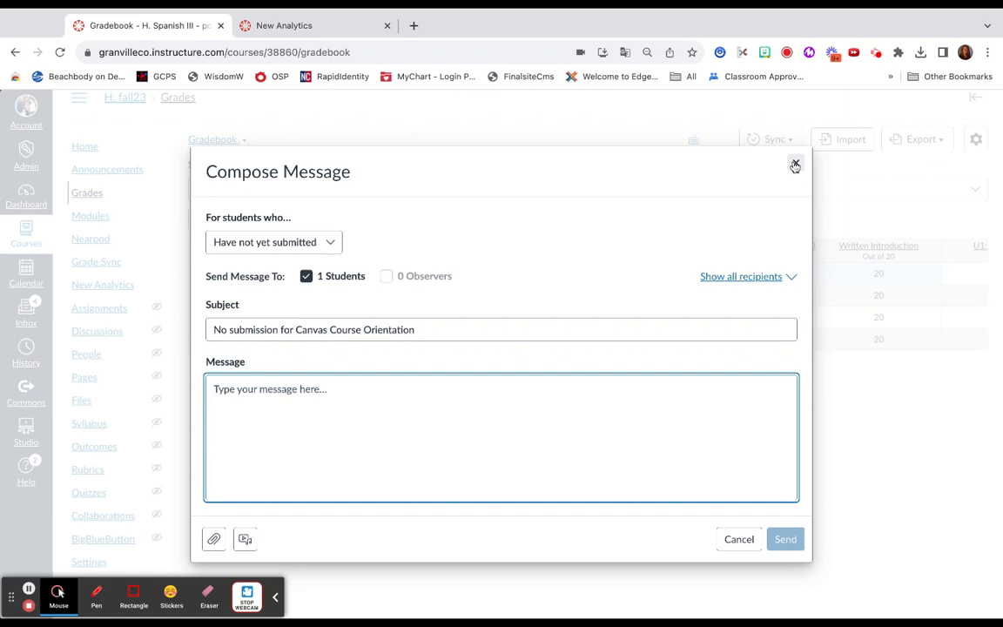
pyautogui.moveTo(318, 255)
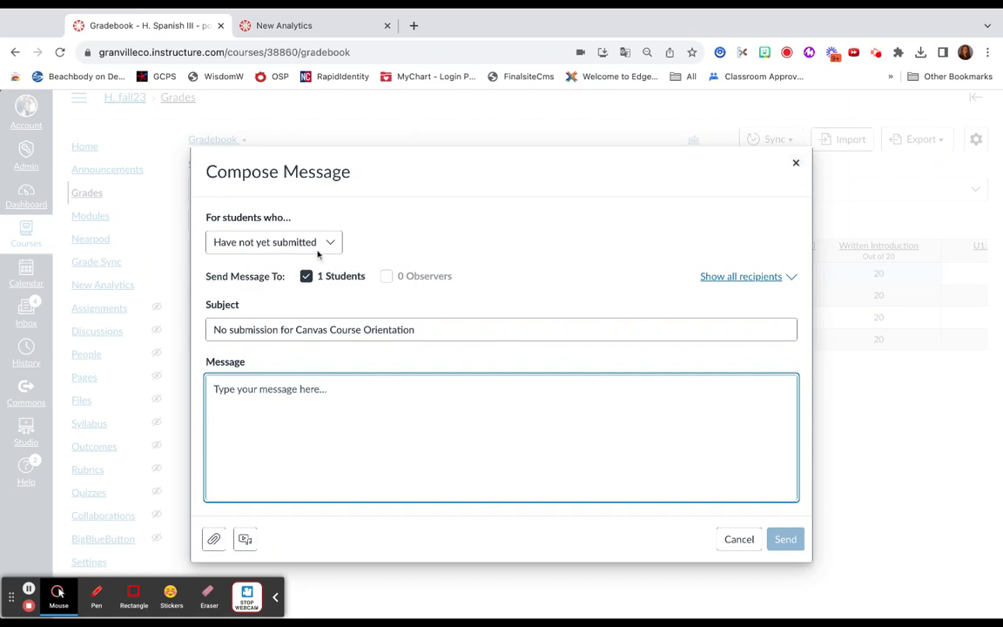
pyautogui.moveTo(648, 292)
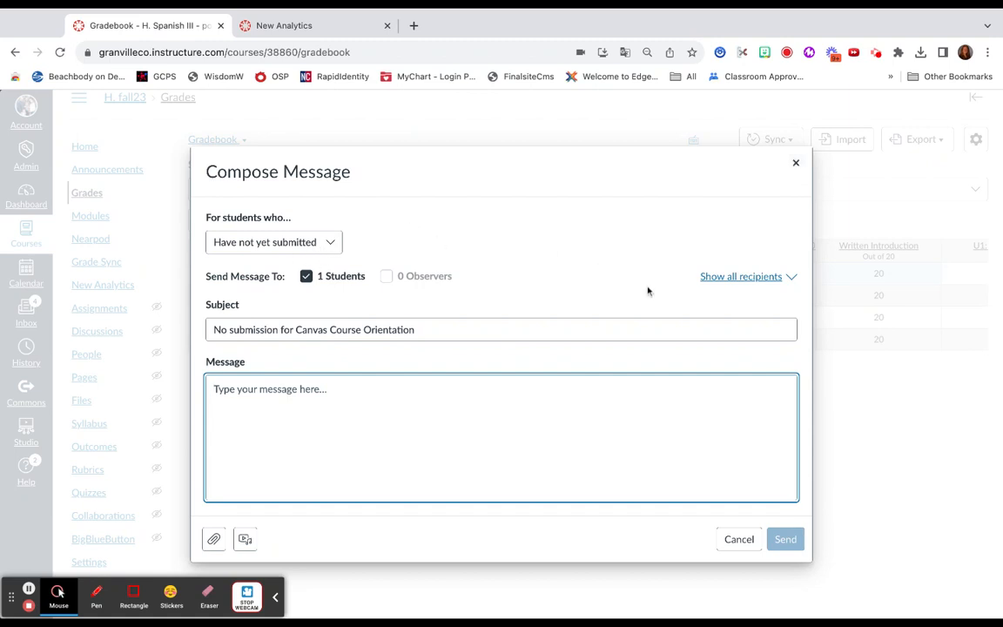
pyautogui.moveTo(730, 306)
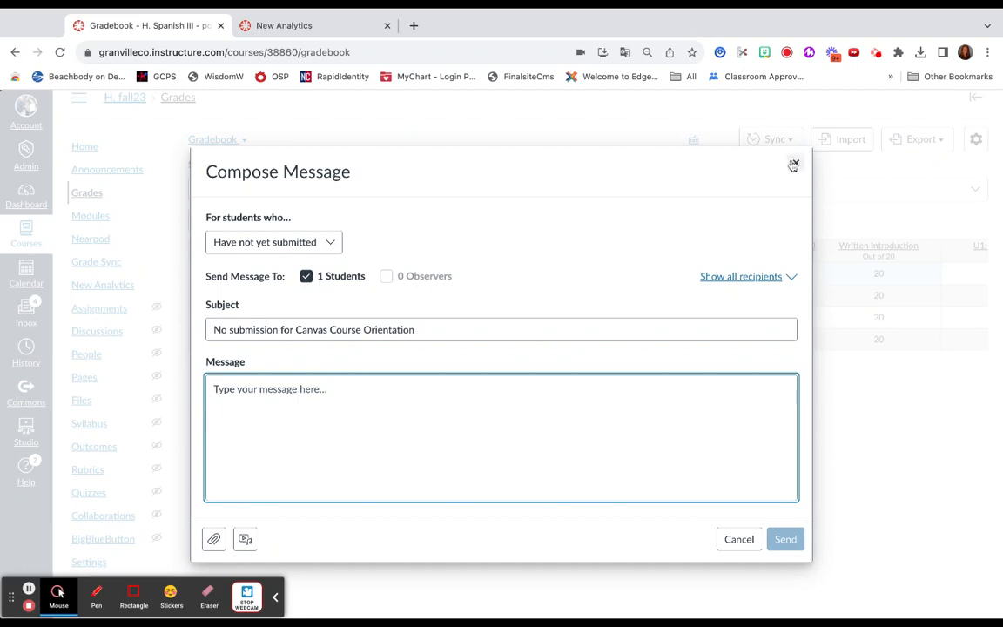
pyautogui.click(792, 165)
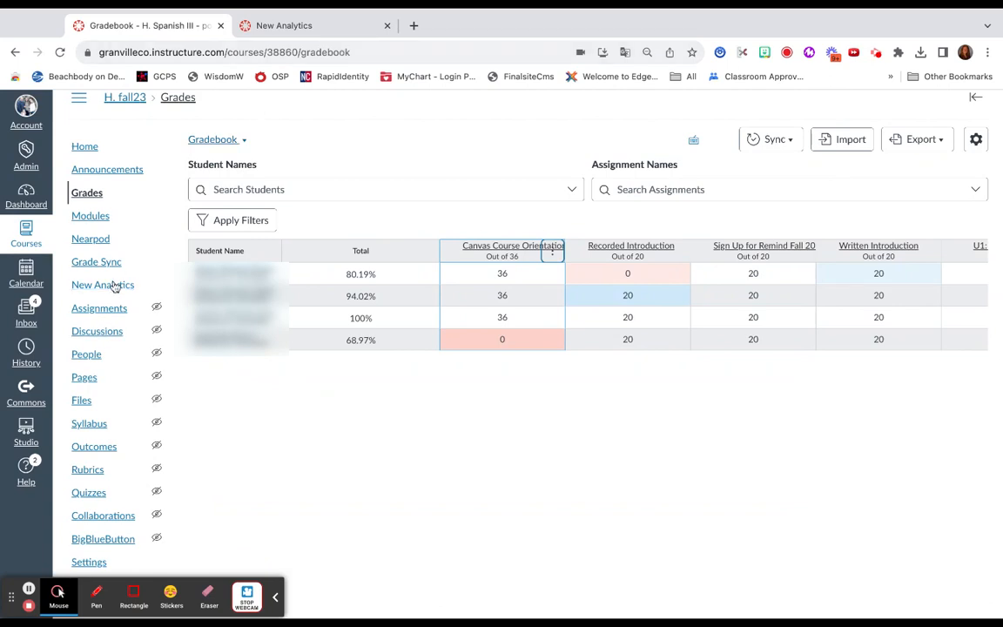
pyautogui.moveTo(257, 120)
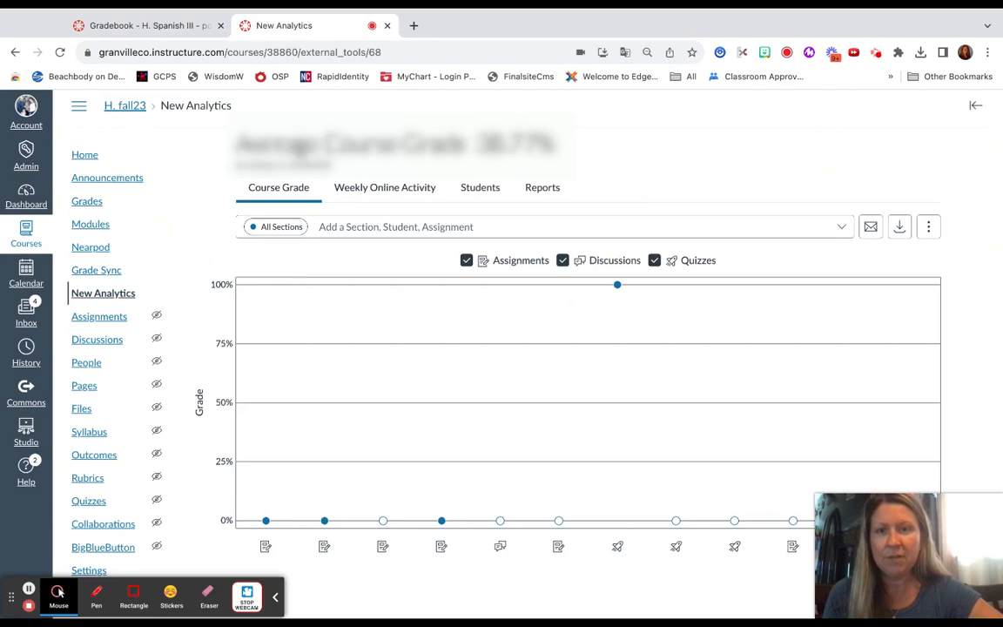
pyautogui.moveTo(850, 270)
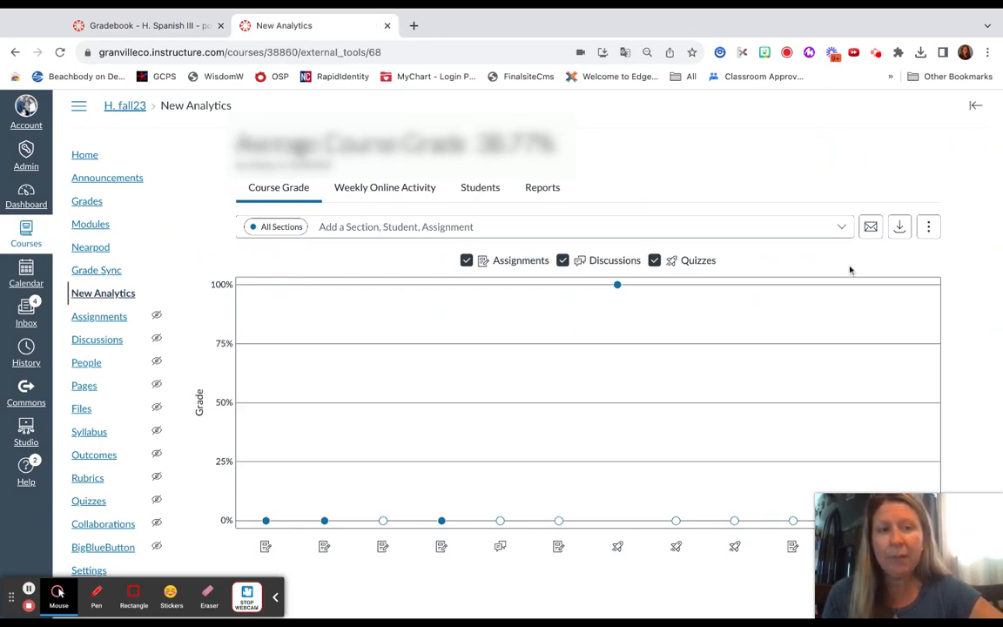
pyautogui.moveTo(869, 226)
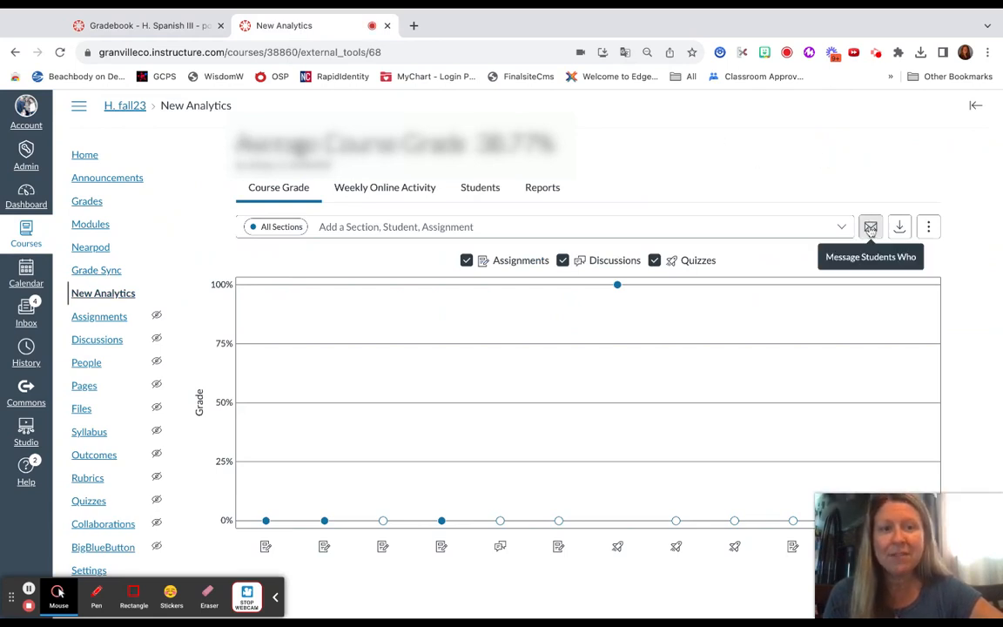
pyautogui.moveTo(898, 226)
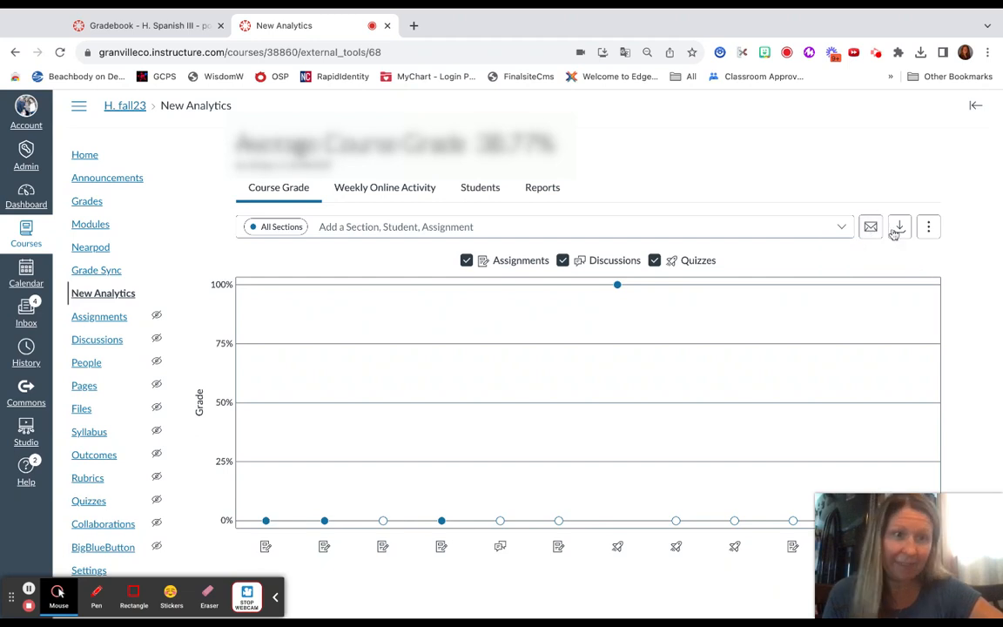
# Click the Message Students Who envelope icon on the New Analytics course grade chart.
pyautogui.click(871, 227)
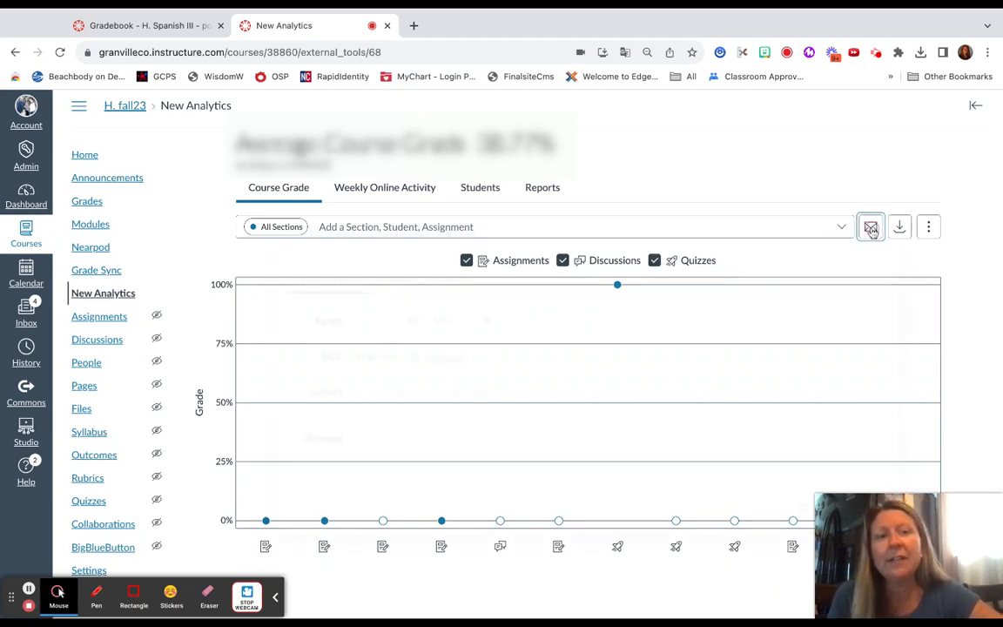
# Return to the Spanish III Gradebook browser tab.
pyautogui.click(869, 227)
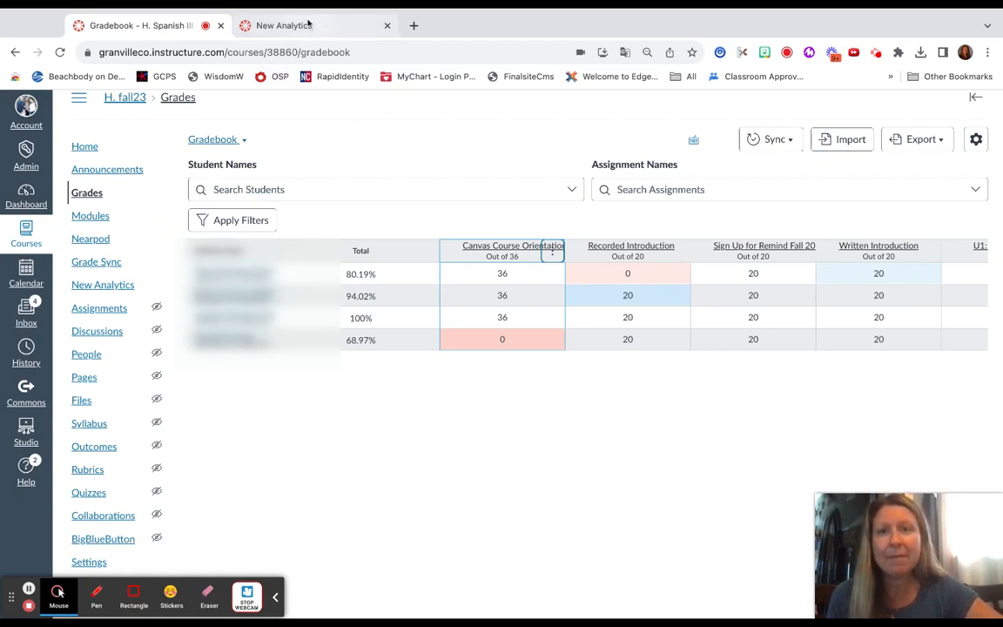
# Reopen the New Analytics message window with 0–100% score range, then choose Settings.
pyautogui.click(102, 285)
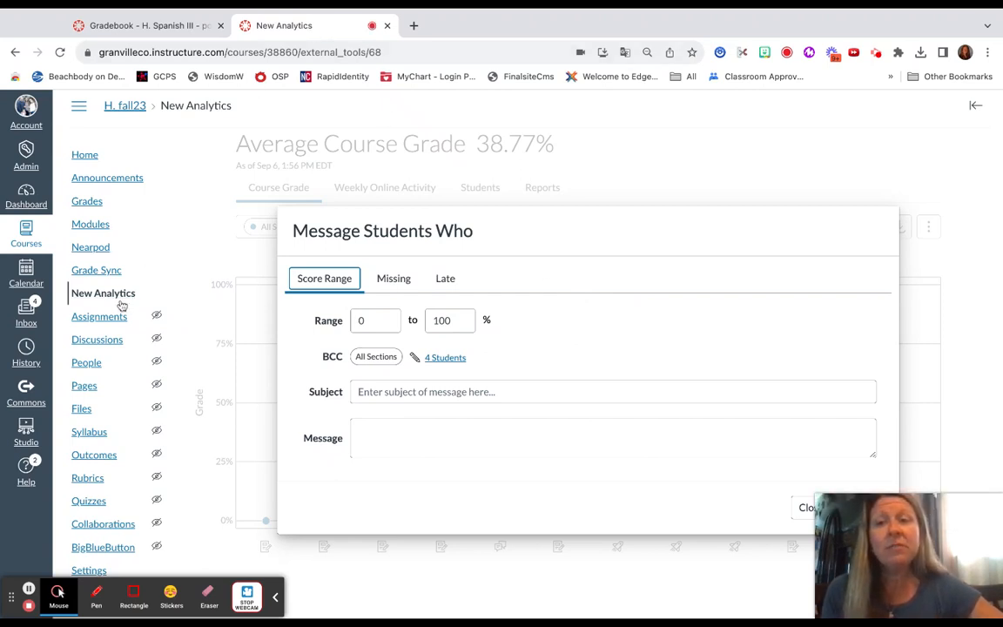
pyautogui.moveTo(111, 274)
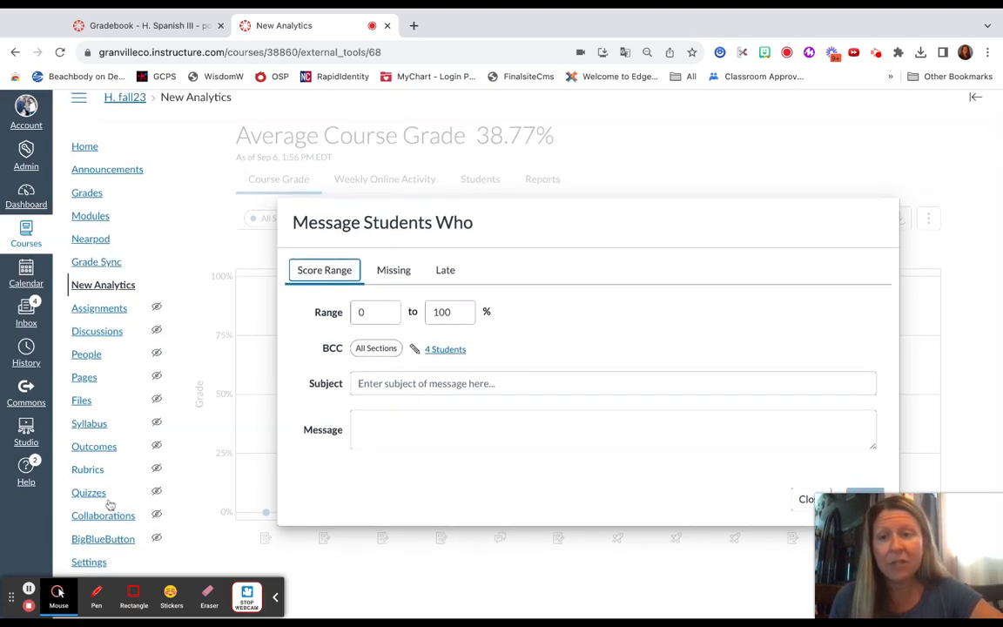
pyautogui.moveTo(90, 564)
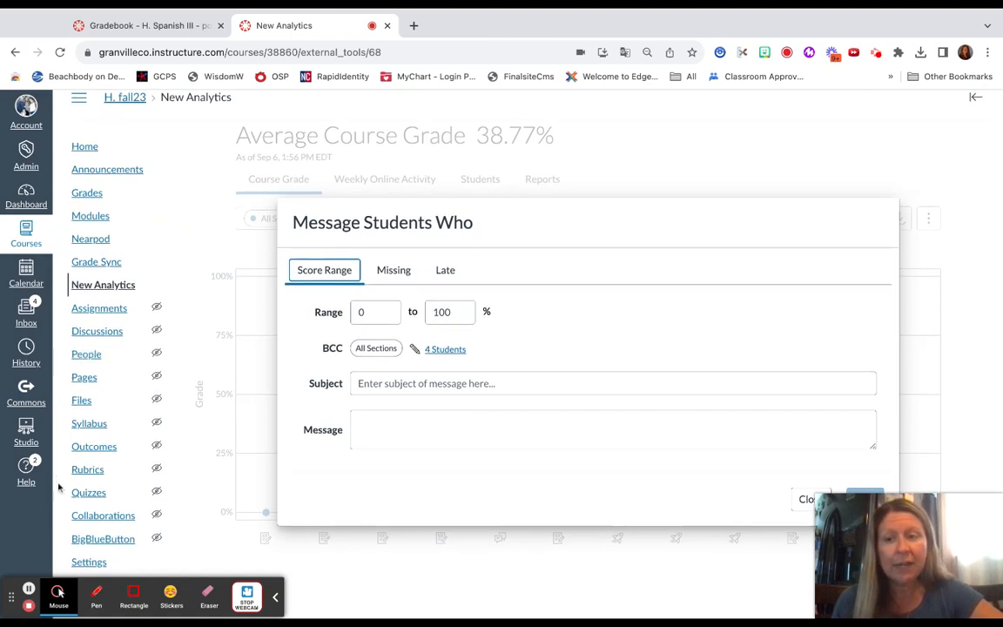
pyautogui.click(88, 562)
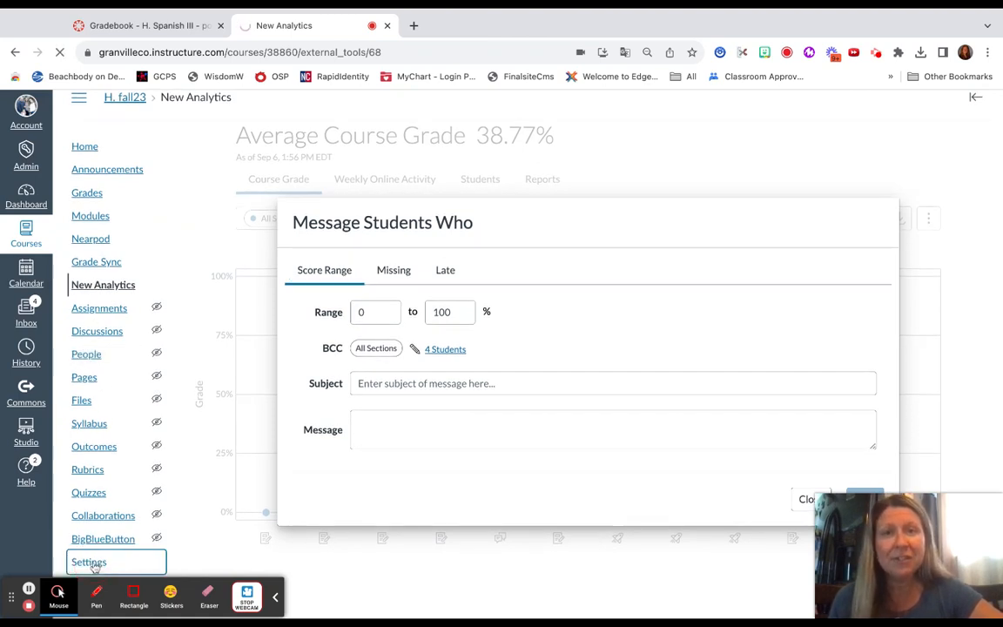
# Open the Spanish III course Settings page on its Course Details tab.
pyautogui.click(87, 561)
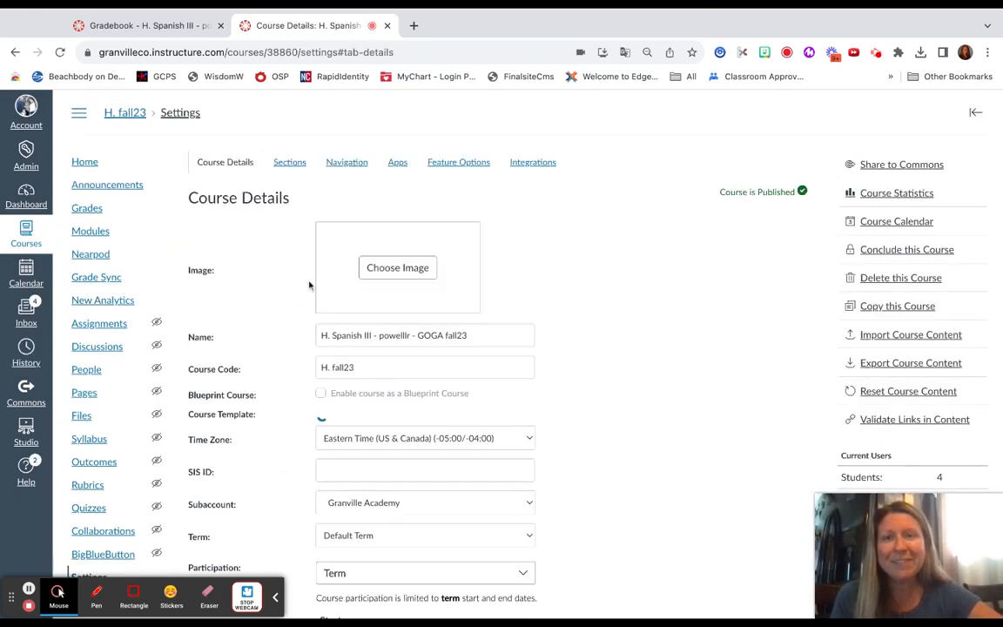
pyautogui.click(346, 162)
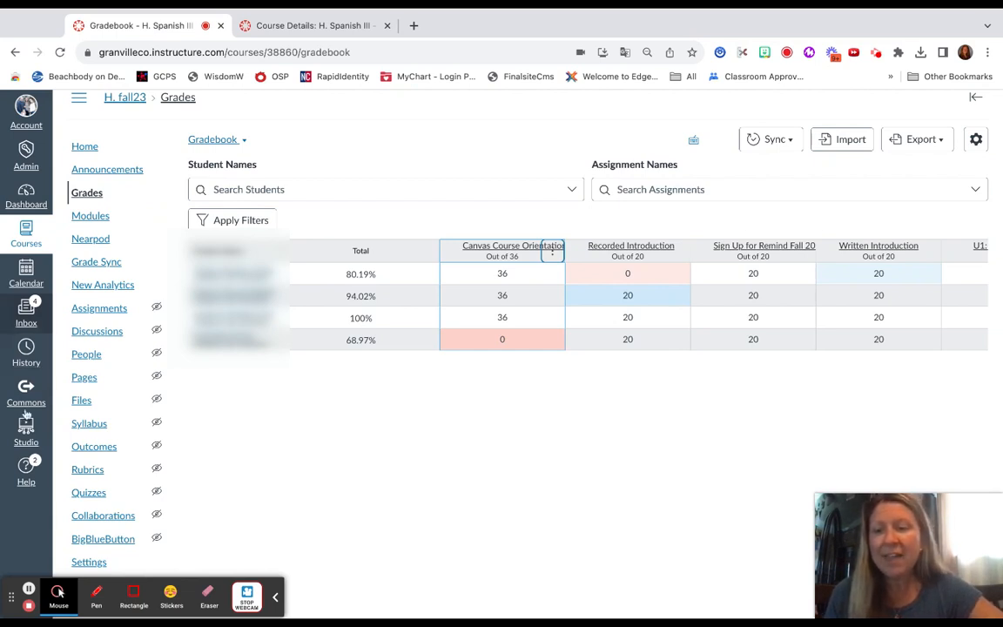
pyautogui.moveTo(30, 603)
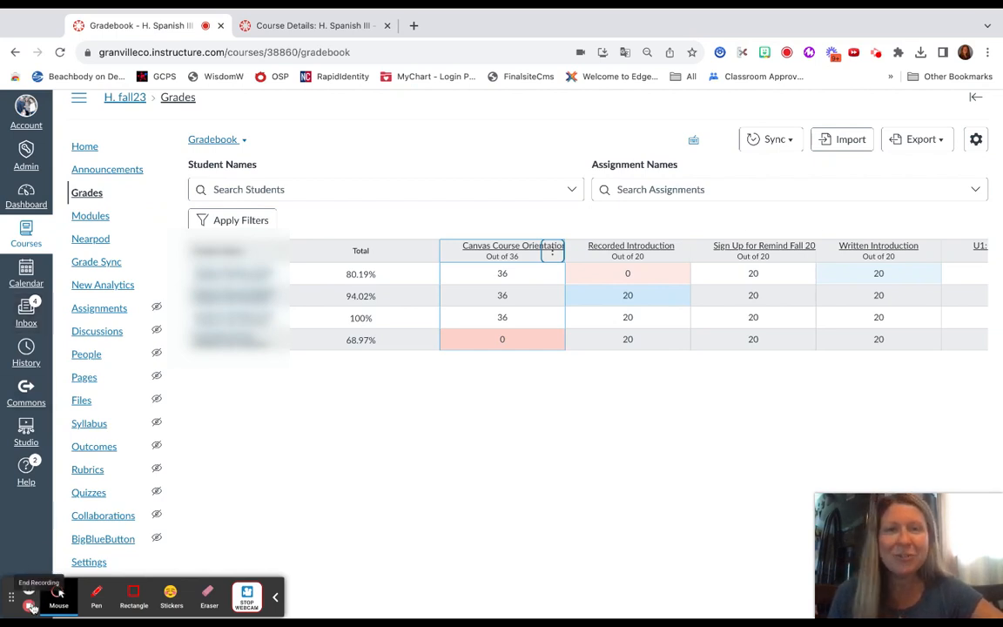